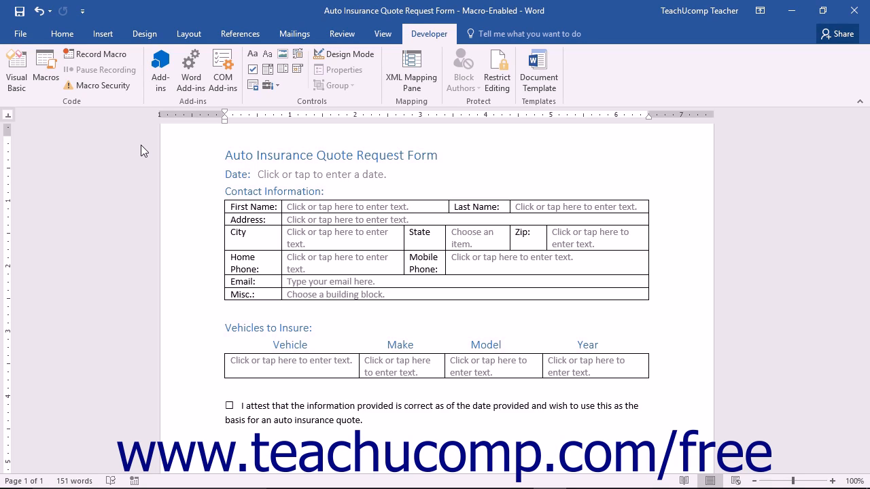
Step: Show the Macros drop-down list from the View ribbon over the quote form
{"action": "left_click", "coordinate": [437, 155]}
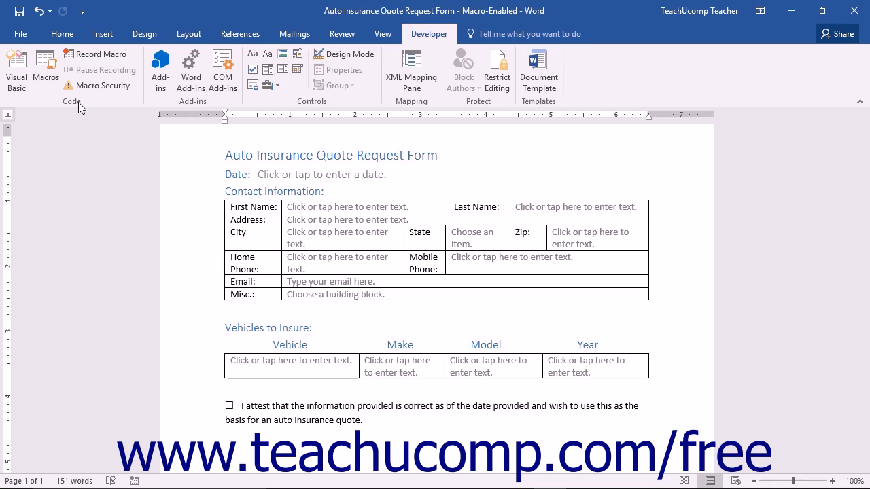
{"action": "left_click", "coordinate": [437, 155]}
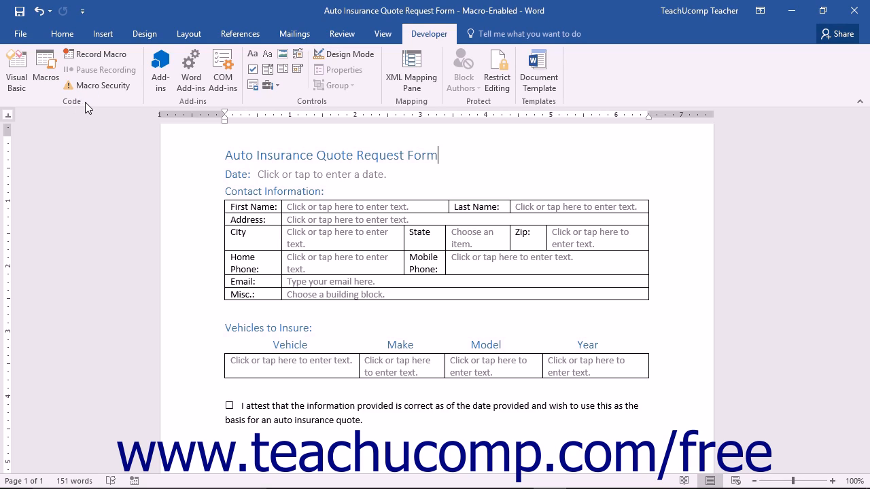
{"action": "left_click", "coordinate": [383, 32]}
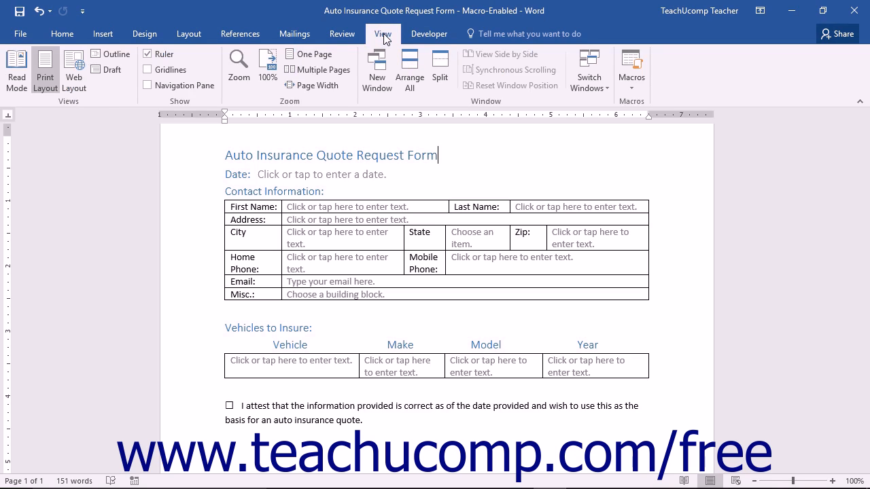
{"action": "mouse_move", "coordinate": [631, 71]}
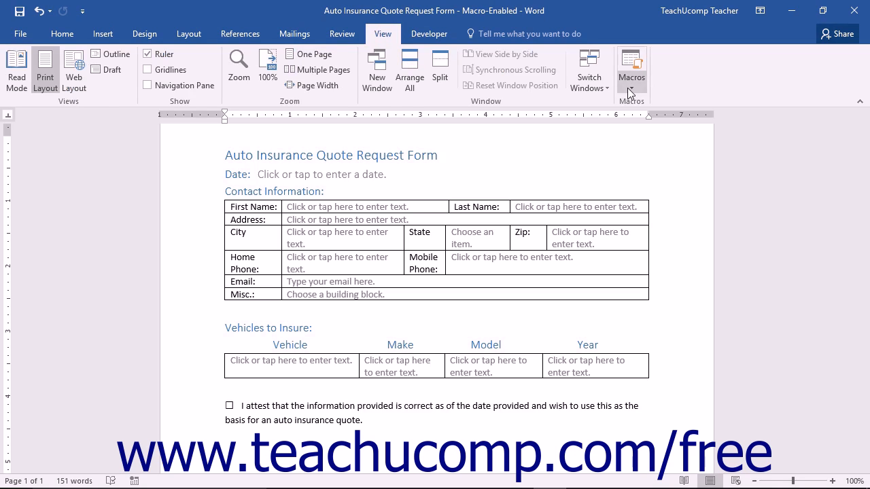
{"action": "left_click", "coordinate": [631, 71]}
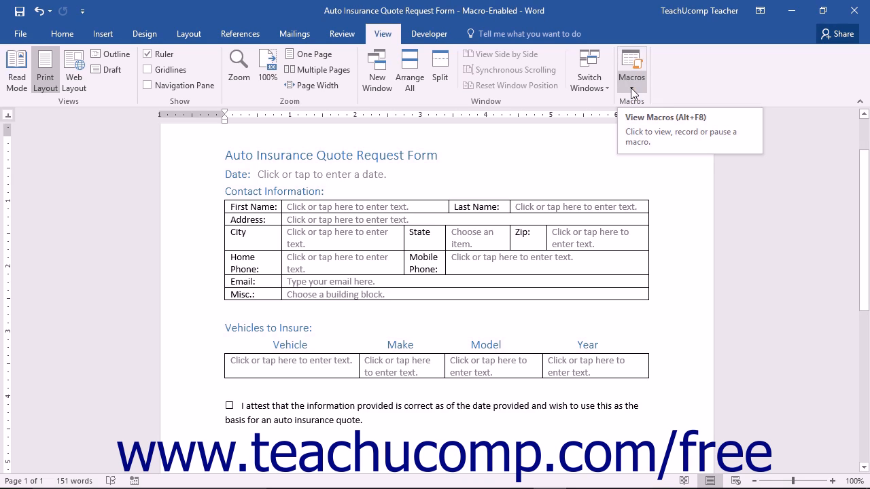
{"action": "left_click", "coordinate": [438, 155]}
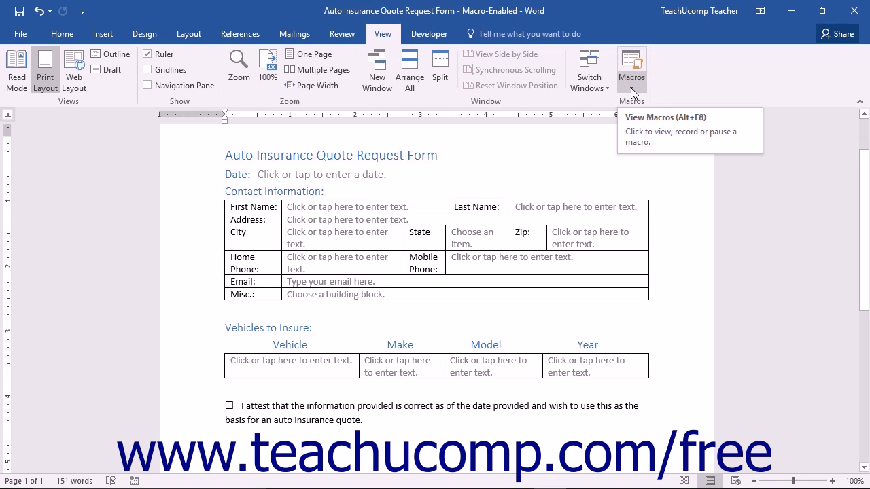
{"action": "left_click", "coordinate": [630, 71]}
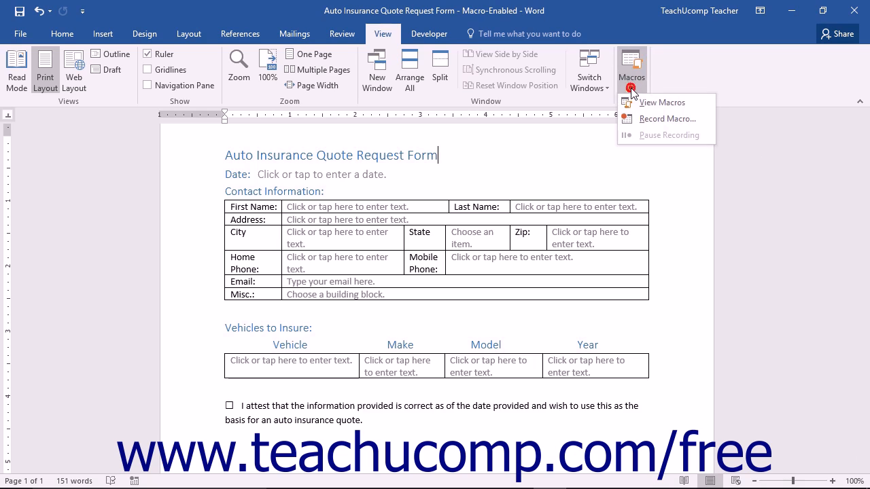
{"action": "mouse_move", "coordinate": [636, 93]}
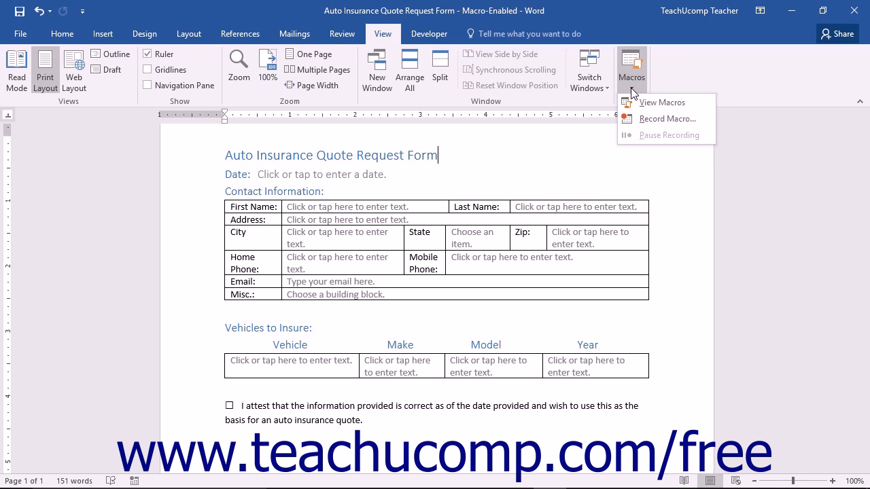
{"action": "mouse_move", "coordinate": [668, 119]}
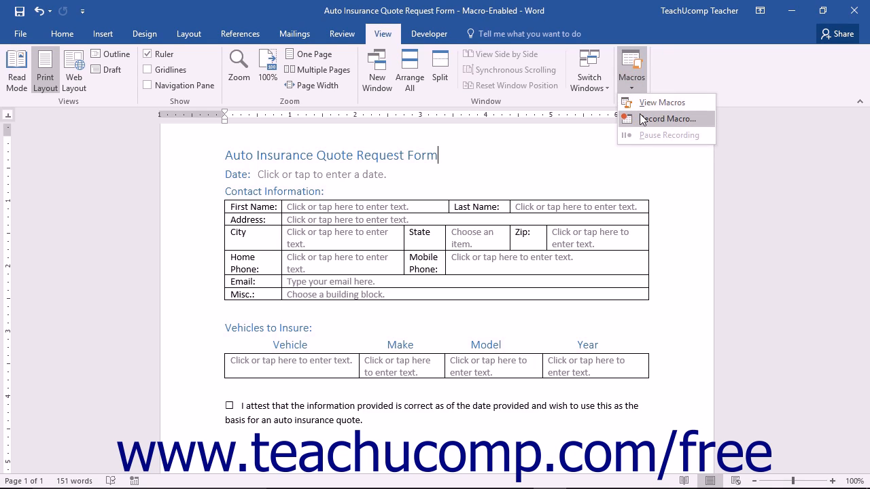
Step: Start Record Macro and name the new macro EmailQuote
{"action": "left_click", "coordinate": [667, 118]}
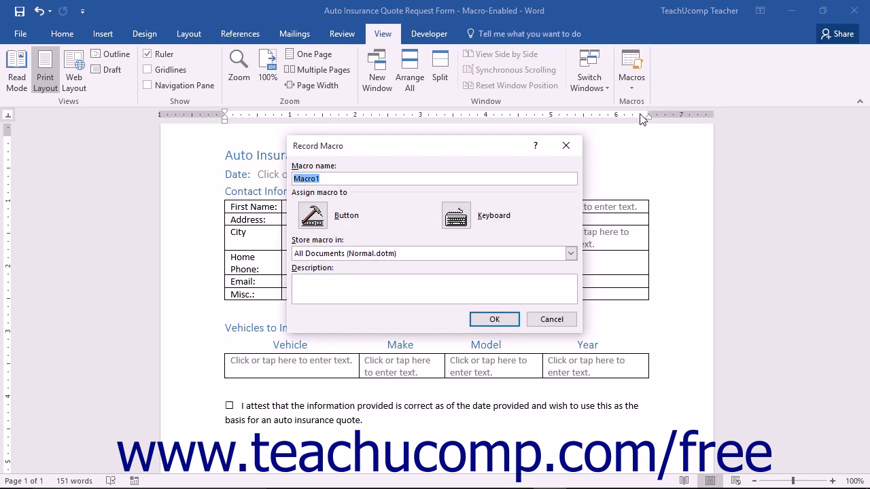
{"action": "type", "text": "E"}
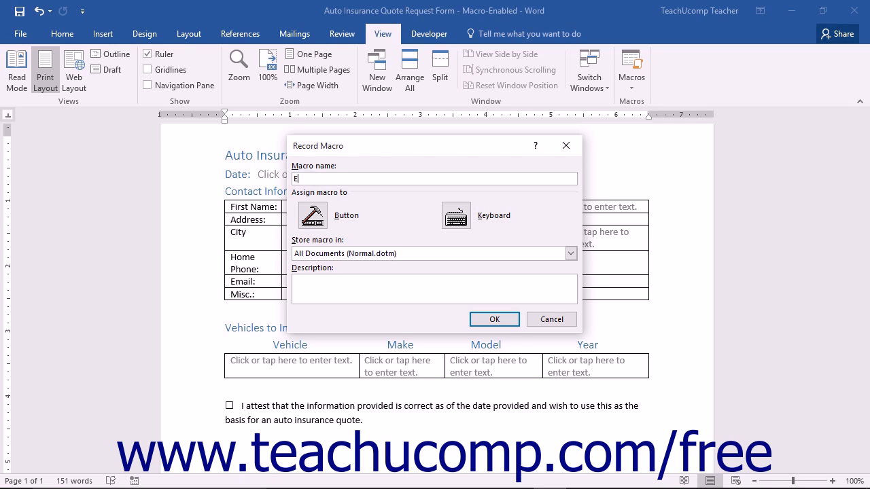
{"action": "type", "text": "mail"}
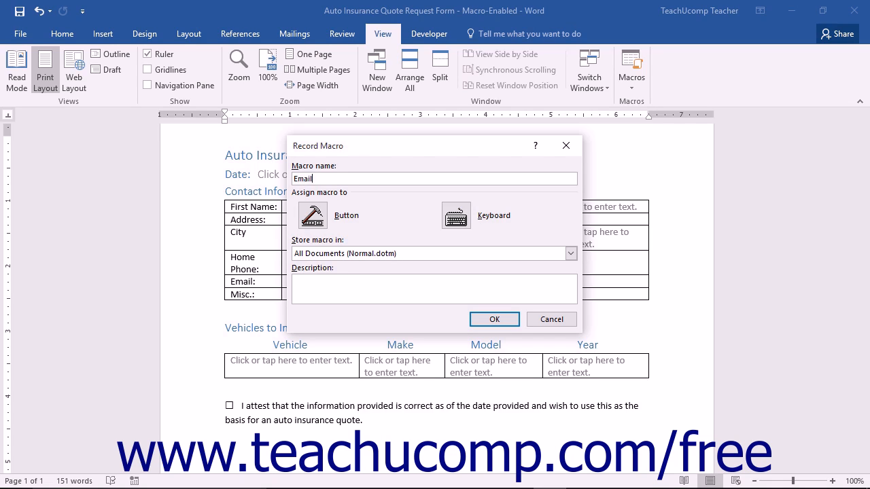
{"action": "type", "text": "Q"}
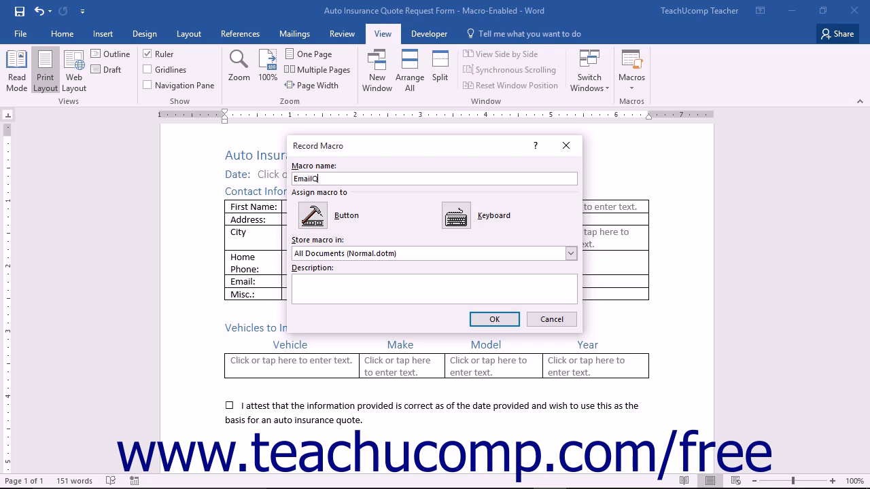
{"action": "type", "text": "Quote"}
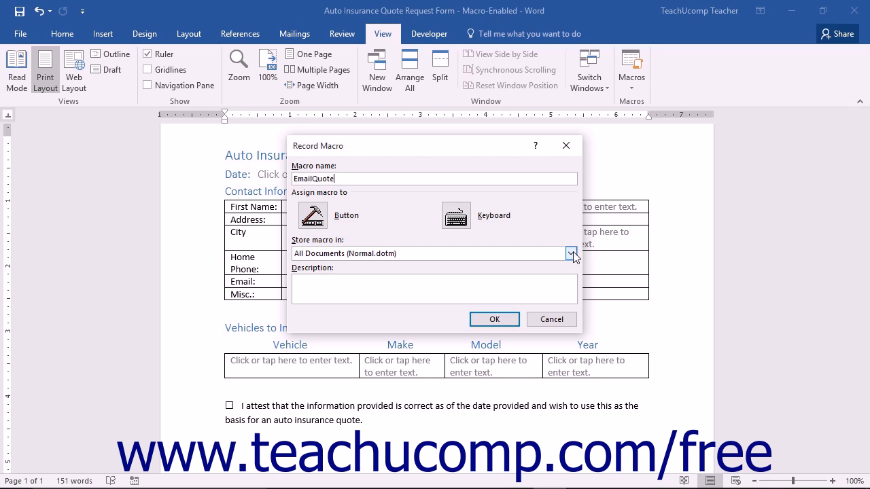
Step: Store the macro in Documents Based On Auto Insurance Quote Request Form and begin recording
{"action": "left_click", "coordinate": [571, 254]}
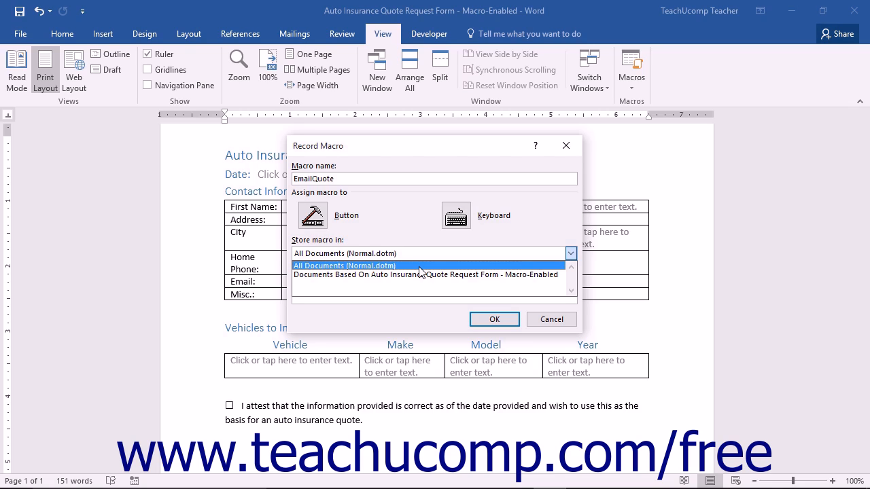
{"action": "left_click", "coordinate": [427, 274]}
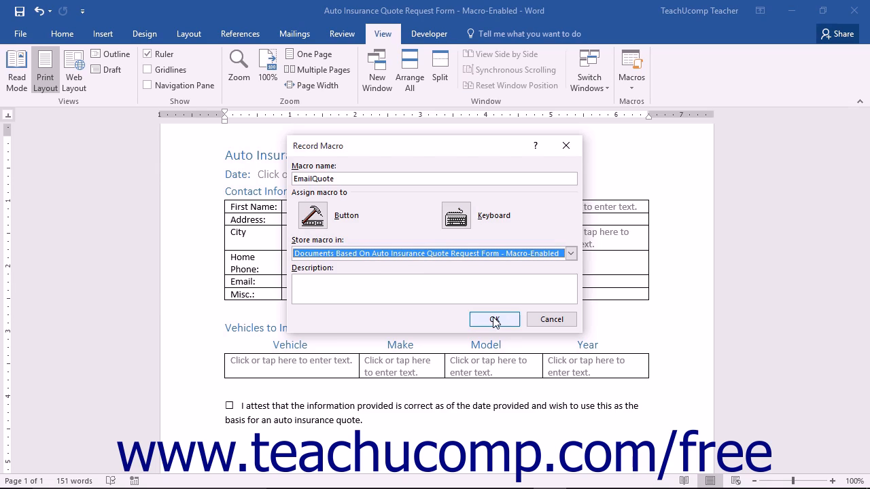
{"action": "left_click", "coordinate": [494, 319]}
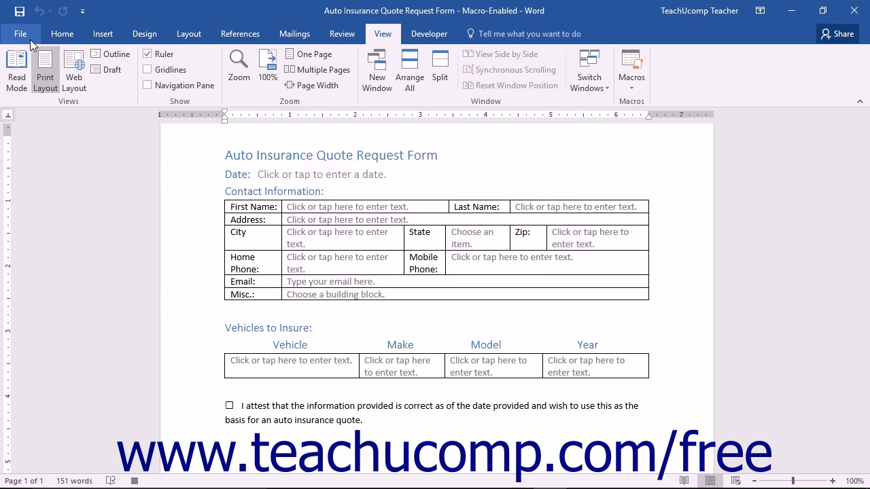
{"action": "left_click", "coordinate": [437, 155]}
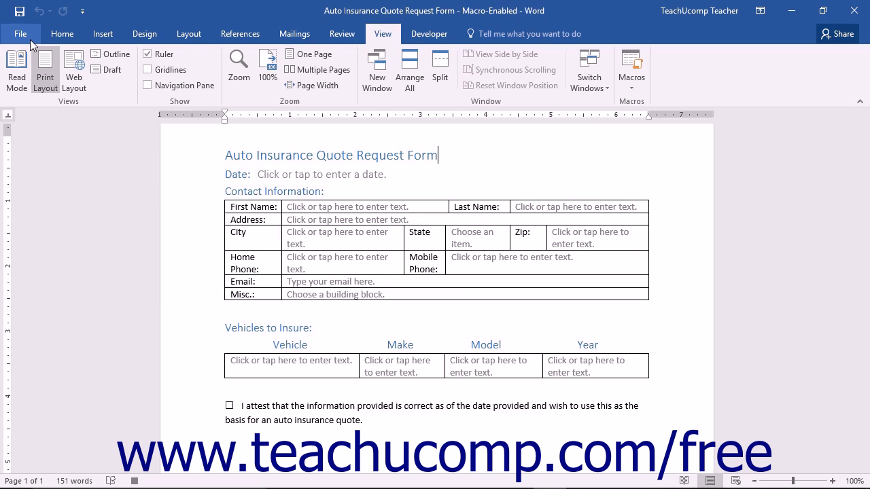
{"action": "left_click", "coordinate": [19, 32]}
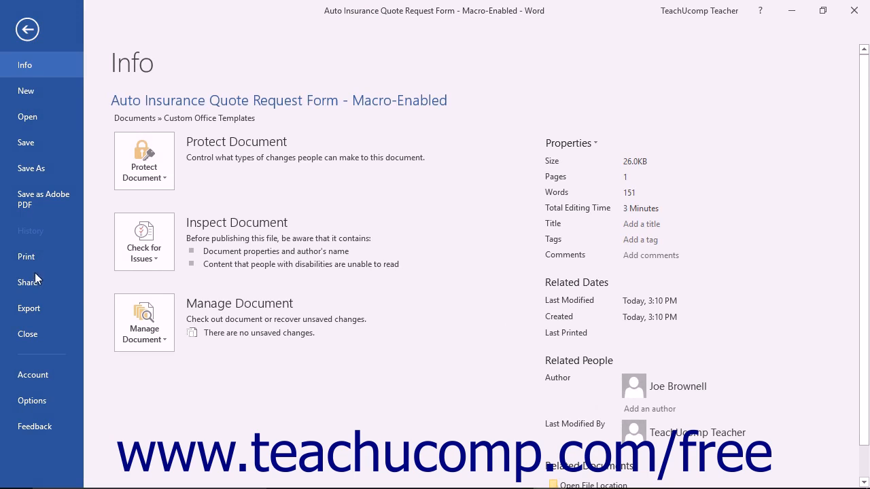
{"action": "left_click", "coordinate": [28, 282]}
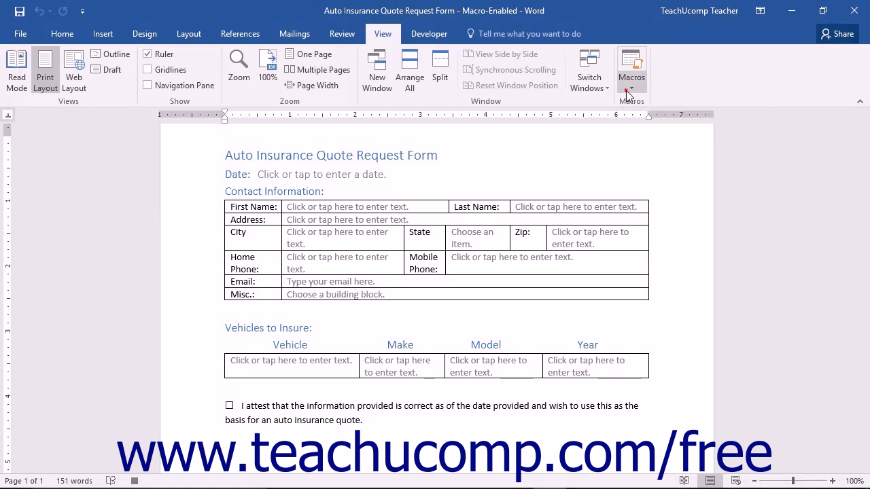
Step: Choose Stop Recording from the Macros list to end the EmailQuote recording
{"action": "left_click", "coordinate": [631, 89]}
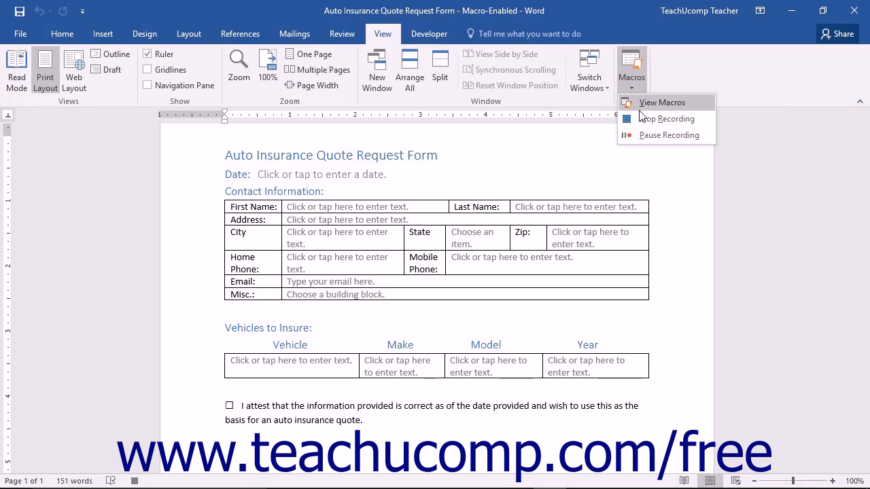
{"action": "left_click", "coordinate": [666, 120]}
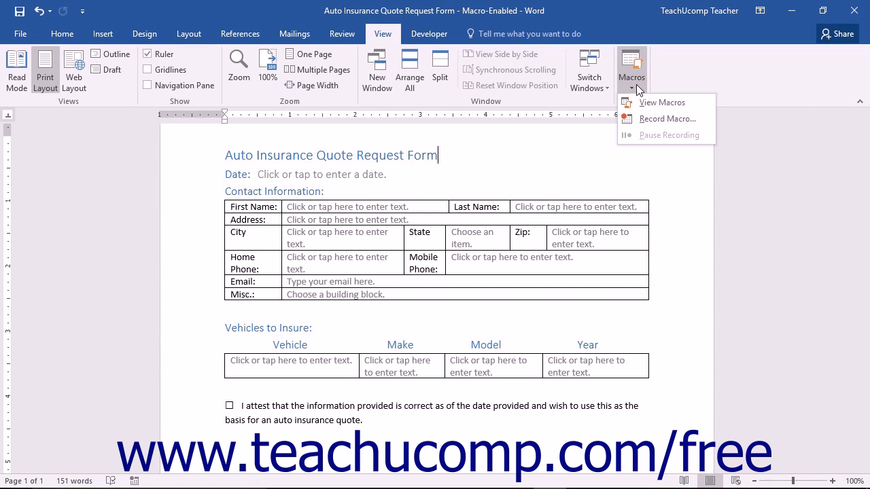
{"action": "mouse_move", "coordinate": [665, 136]}
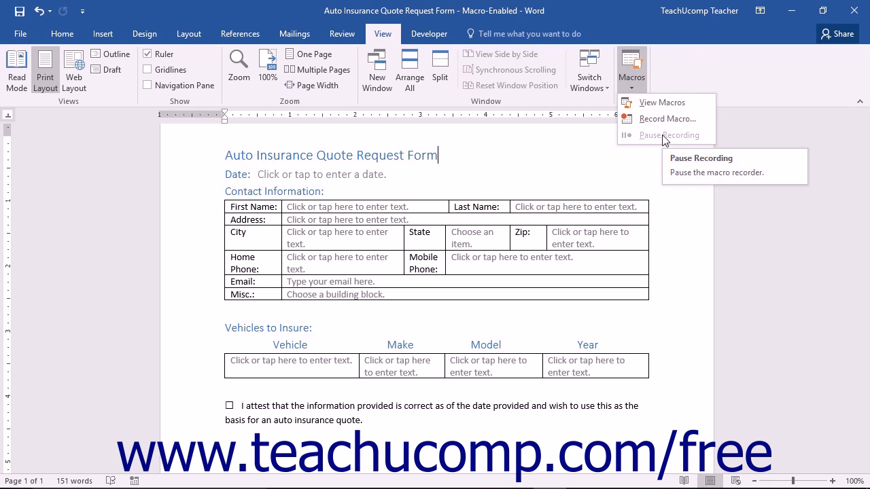